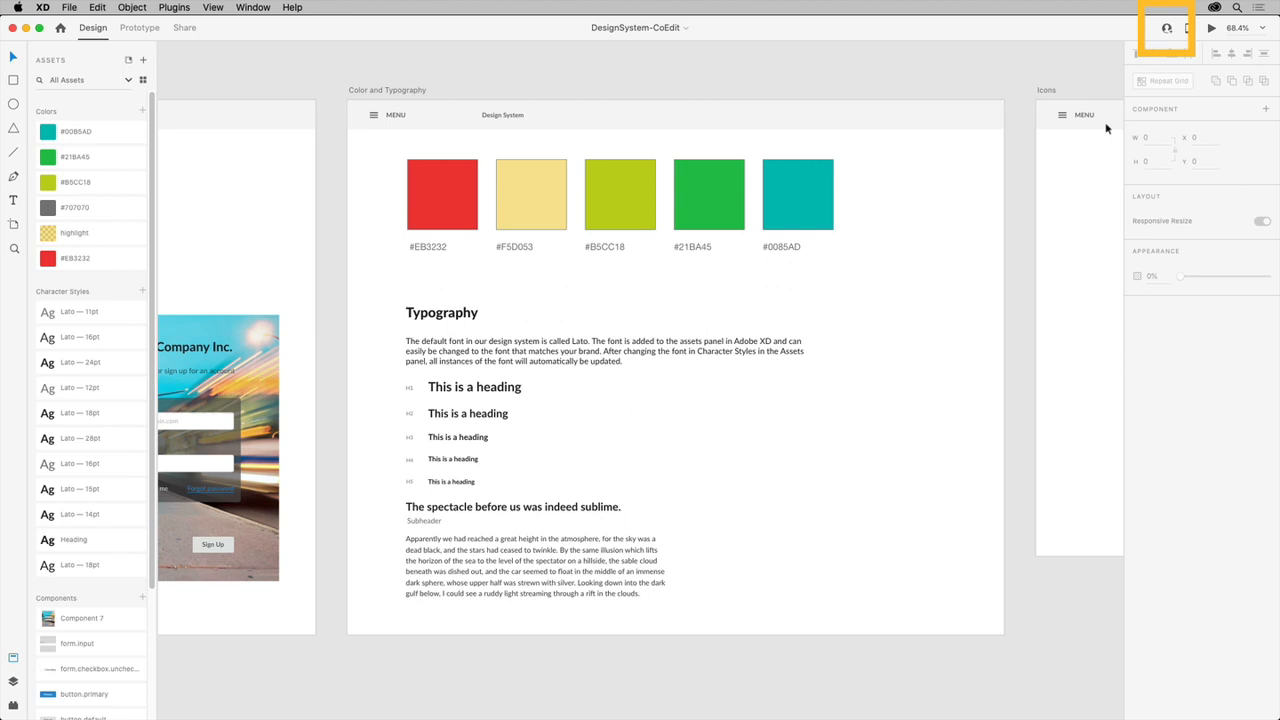
Step: Open the Invite to Document popover for DesignSystem-CoEdit
{"action": "left_click", "coordinate": [1165, 28]}
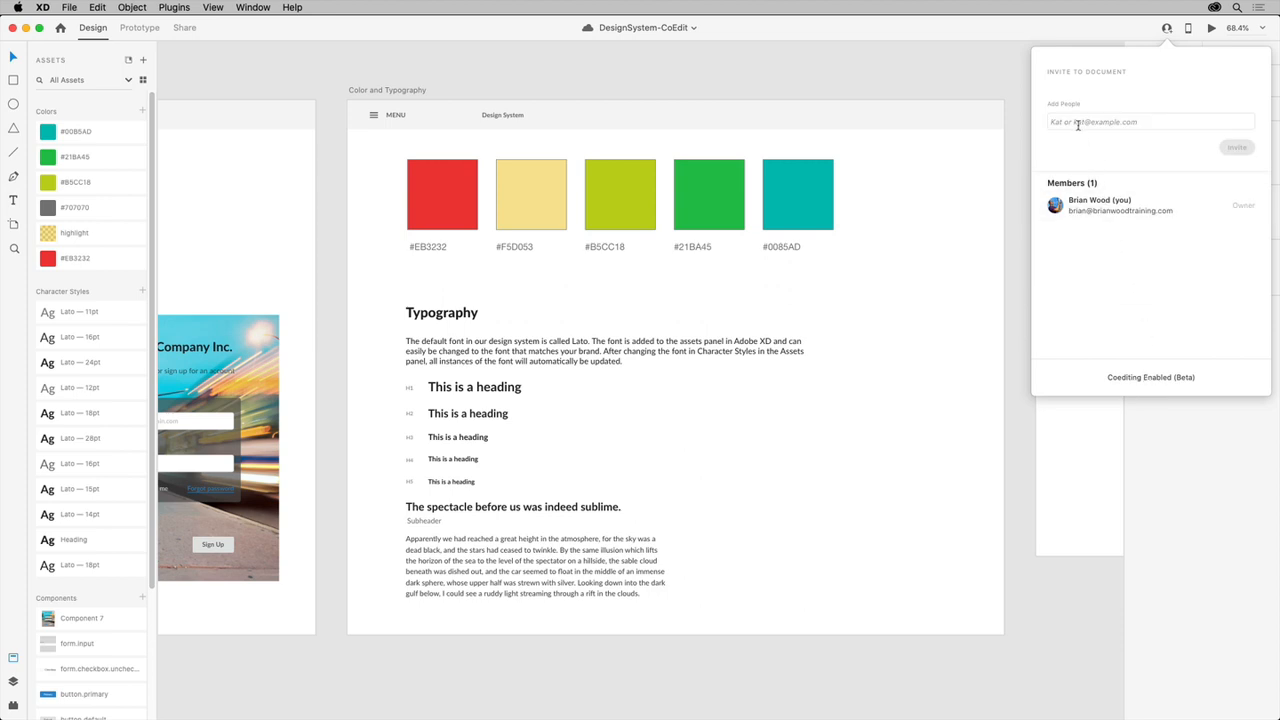
{"action": "type", "text": "B Wood"}
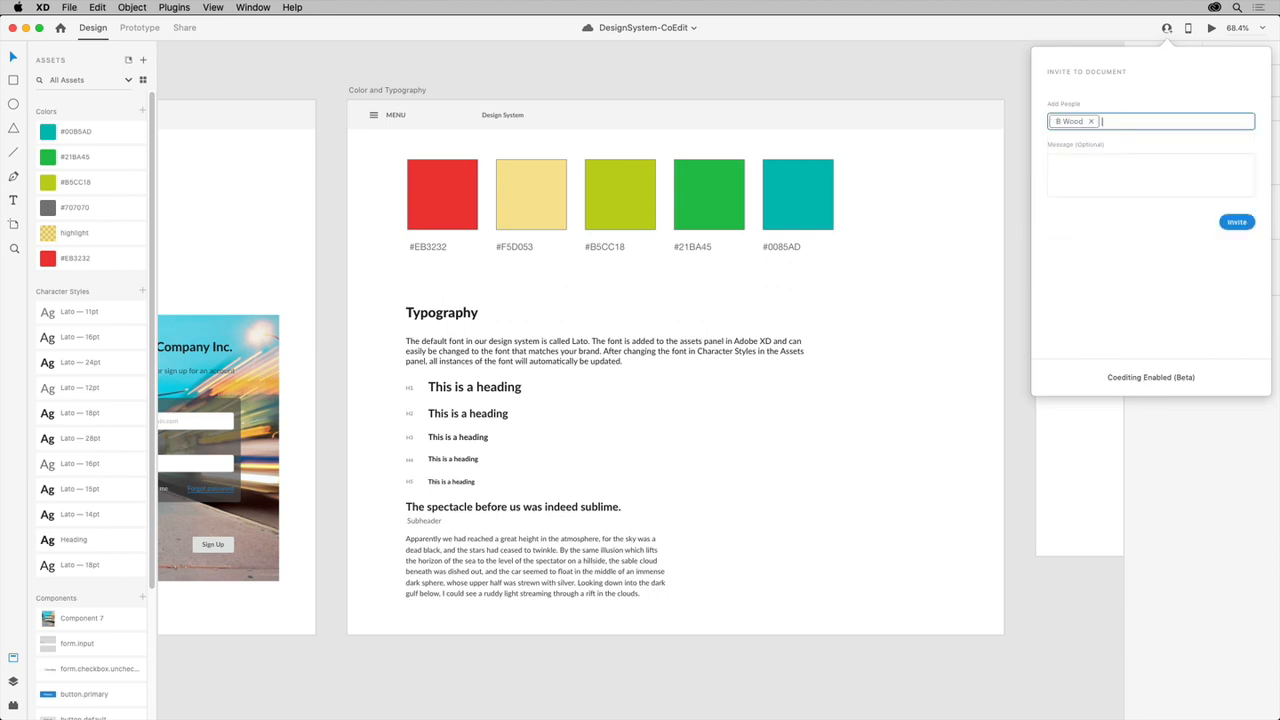
{"action": "type", "text": "Please revi"}
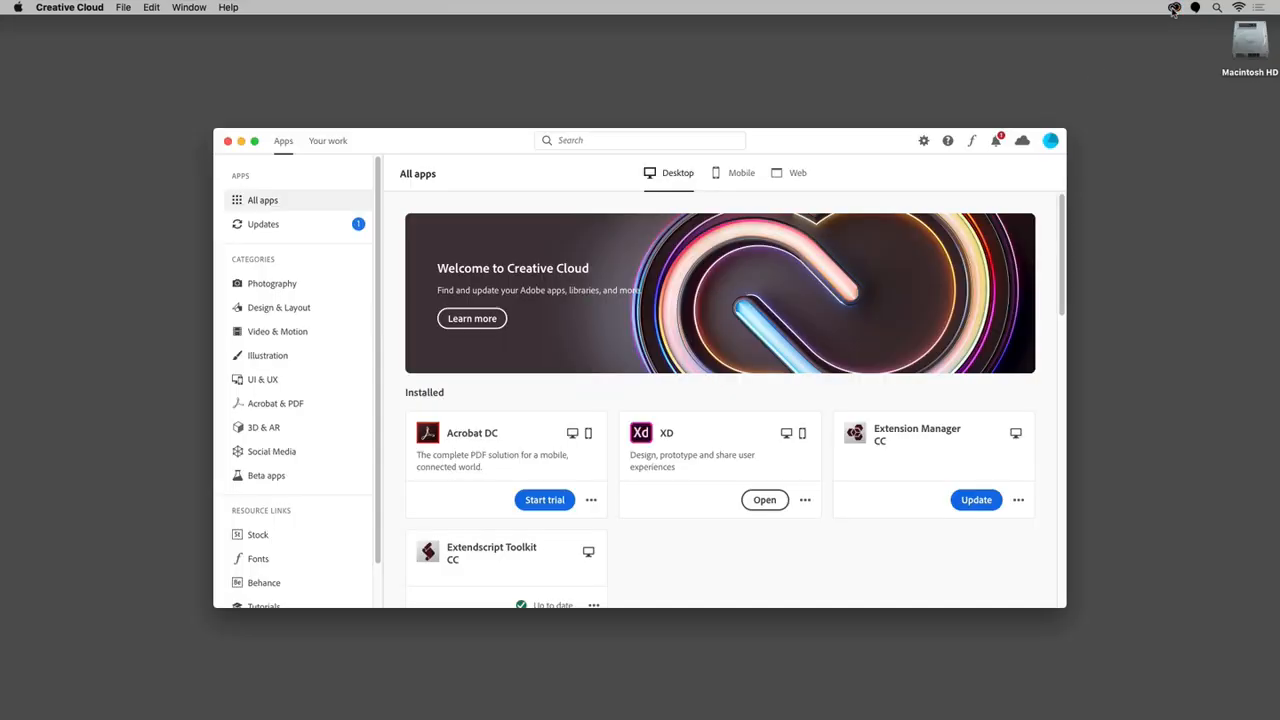
Step: Launch XD from Creative Cloud's installed apps to open the shared document
{"action": "left_click", "coordinate": [764, 499]}
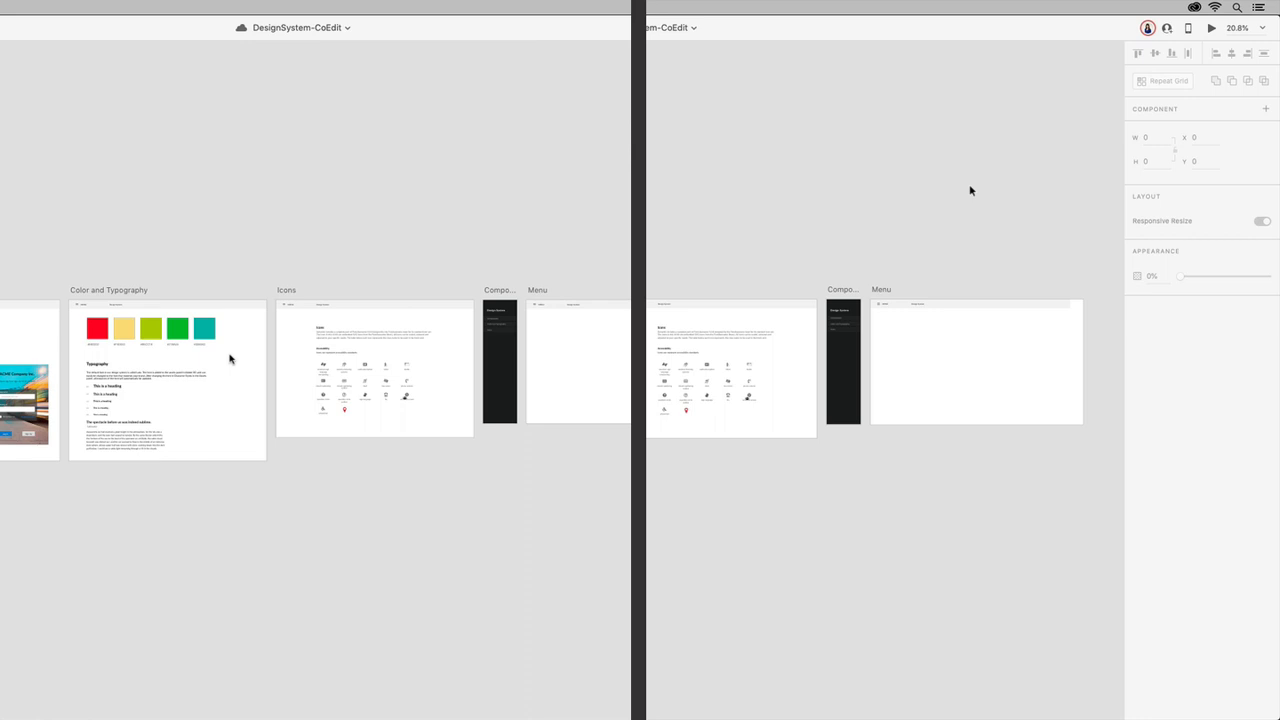